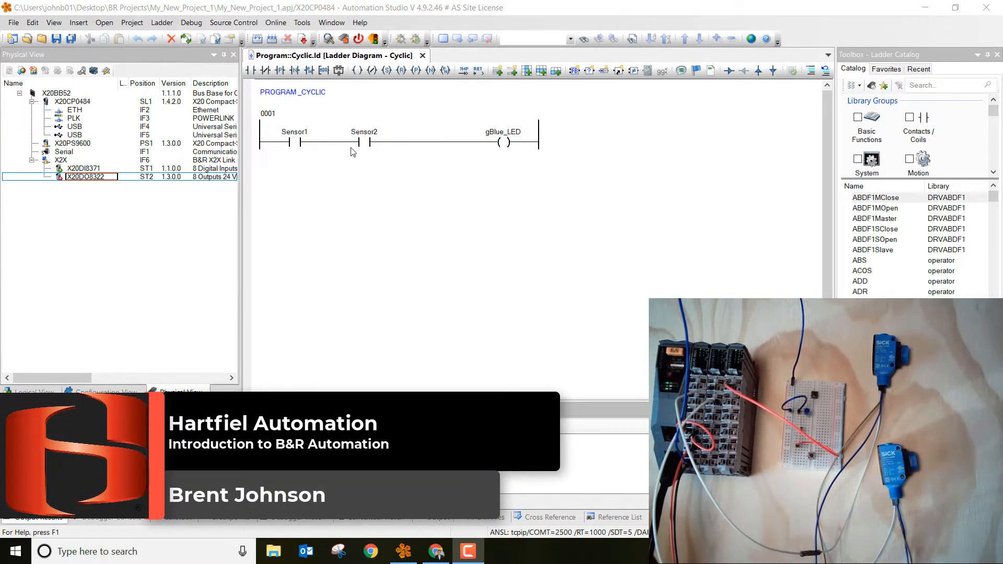
mouse_move(368, 152)
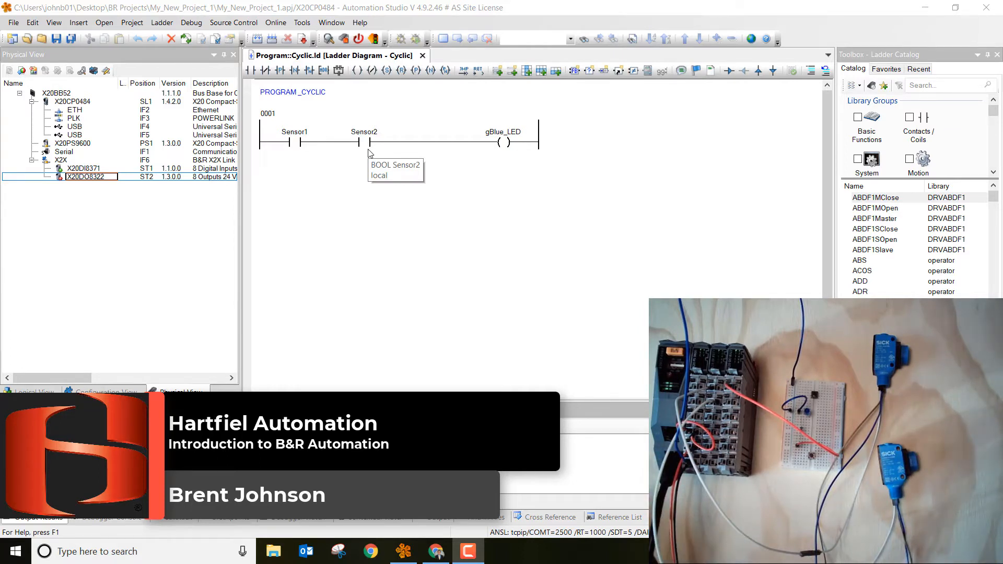
mouse_move(359, 140)
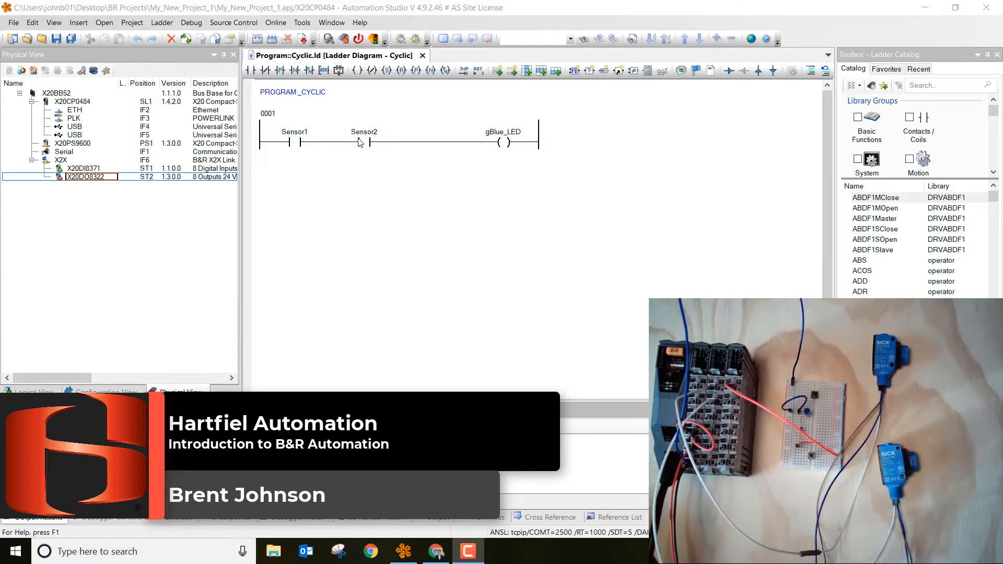
mouse_move(363, 140)
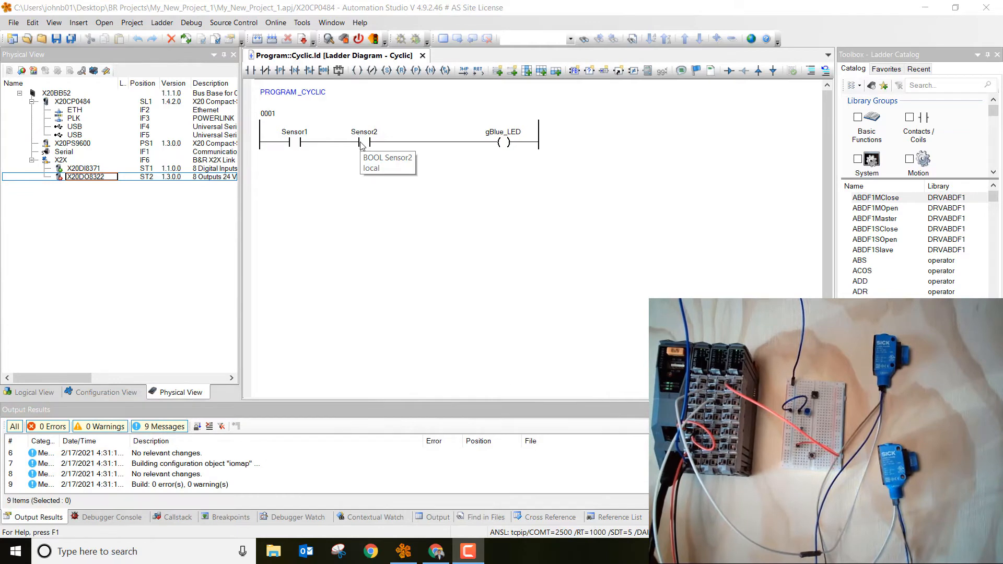
mouse_move(195, 395)
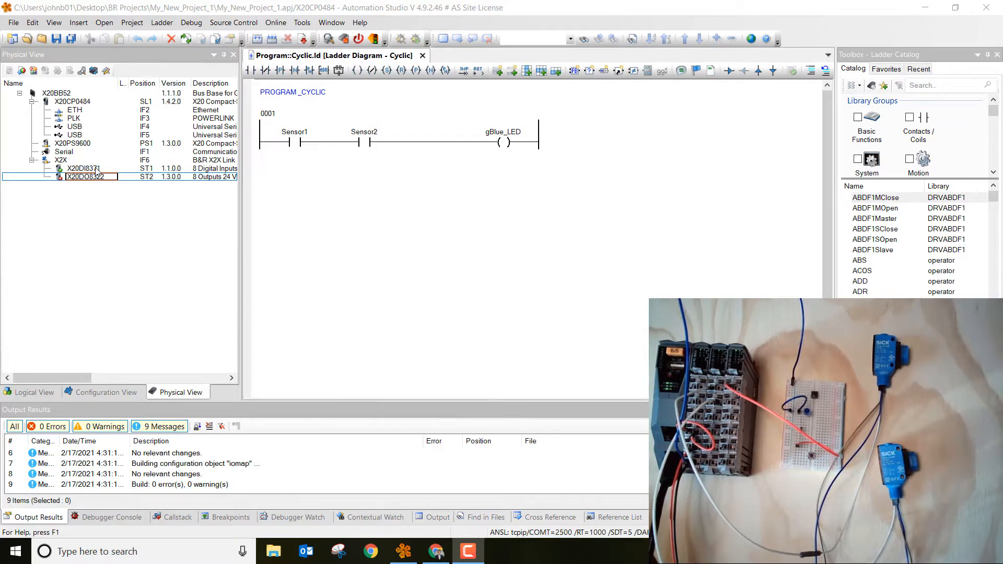
- Open the X20DI8371 channel mapping and assign Program:Sensor1 to DigitalInput01
click(82, 168)
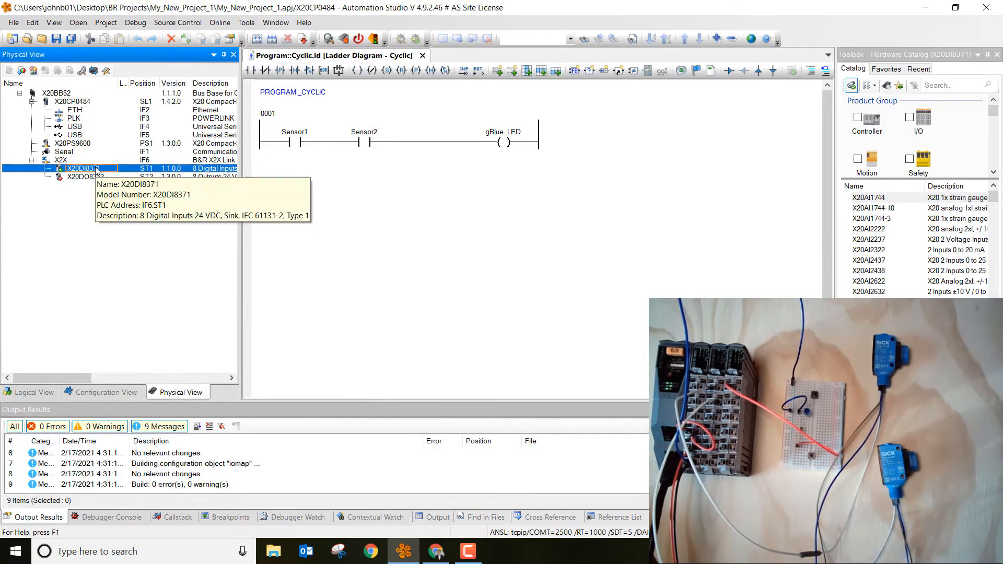
double_click(80, 168)
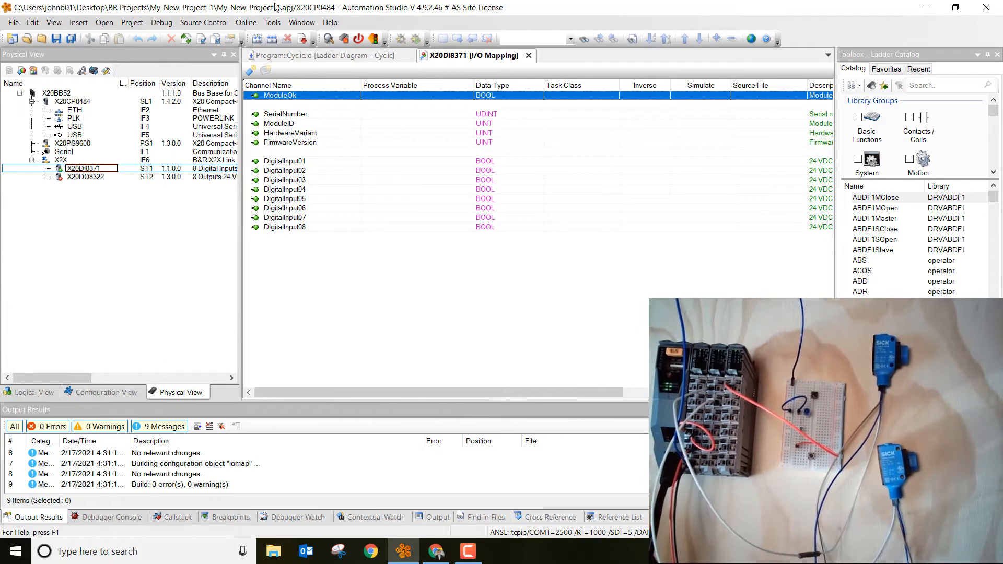
mouse_move(397, 166)
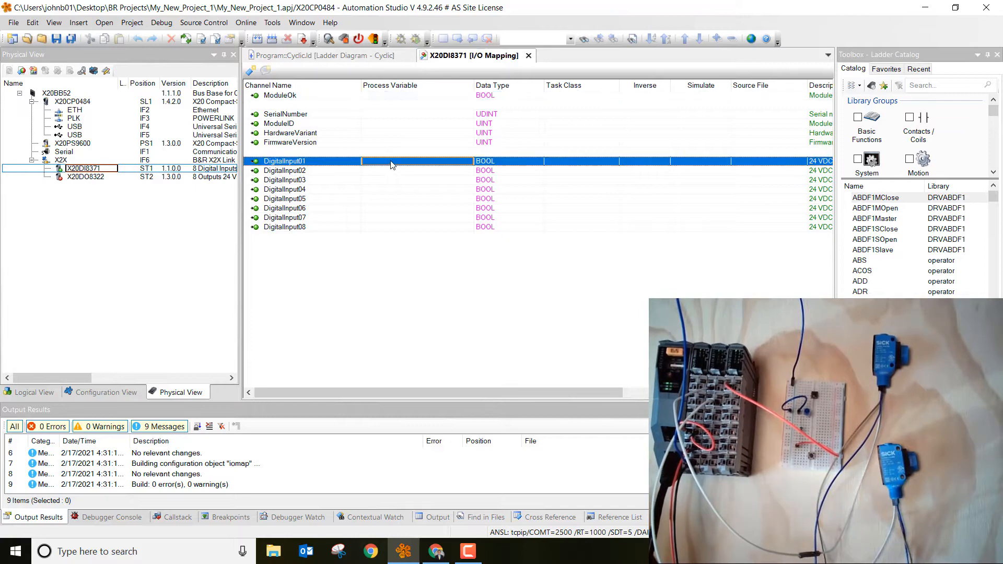
click(416, 161)
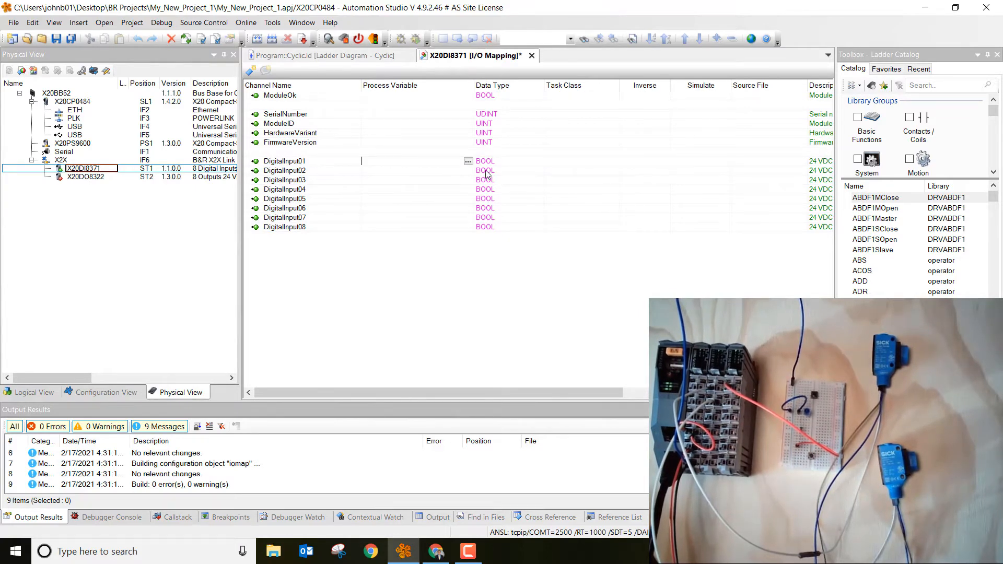
click(467, 160)
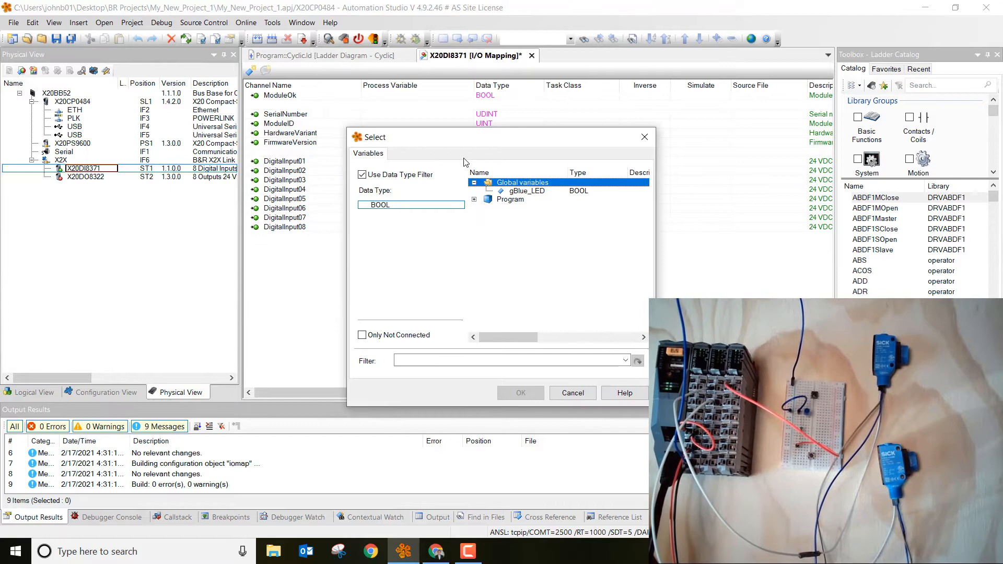
click(473, 199)
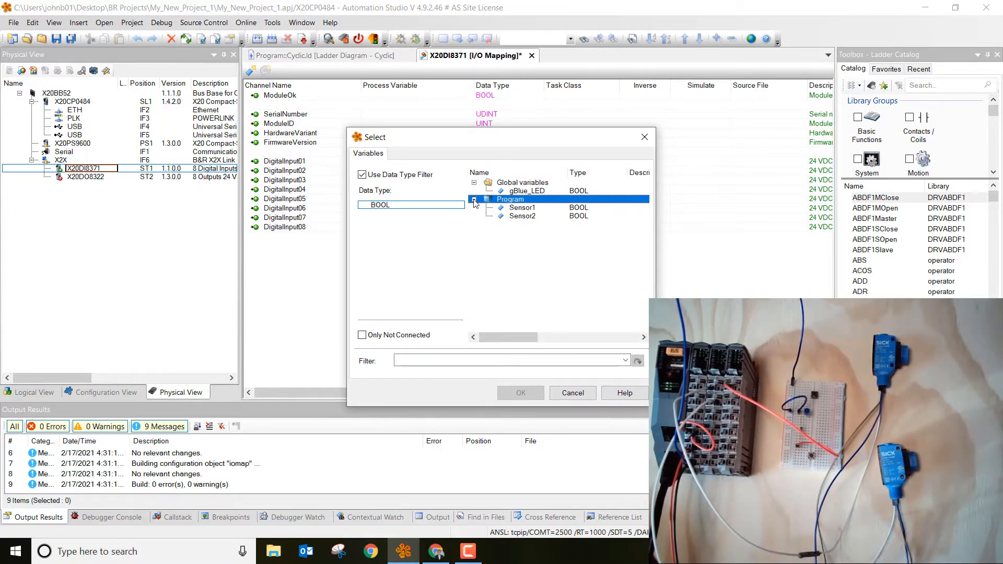
click(521, 208)
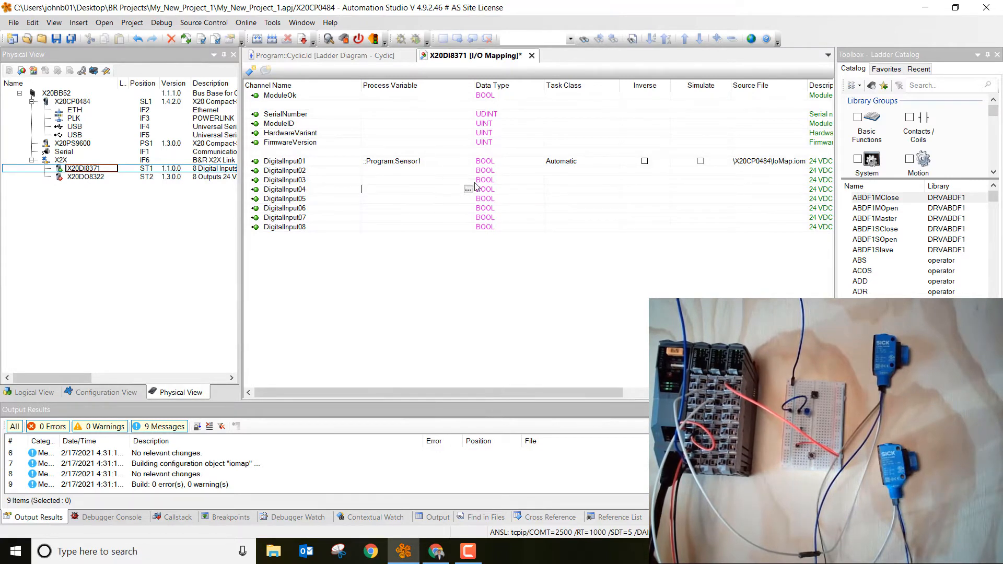
- Assign Program:Sensor2 to DigitalInput04
click(468, 189)
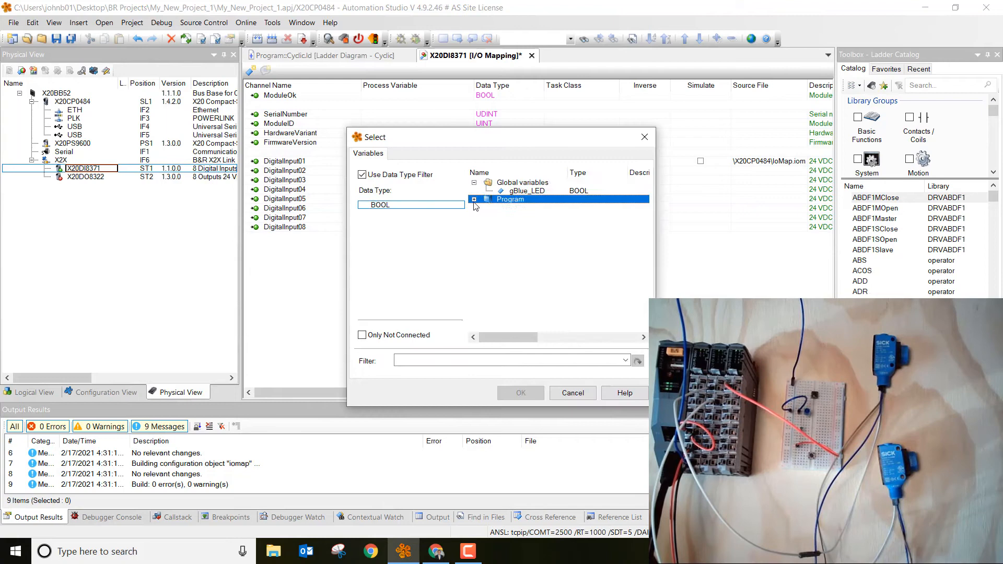
click(475, 199)
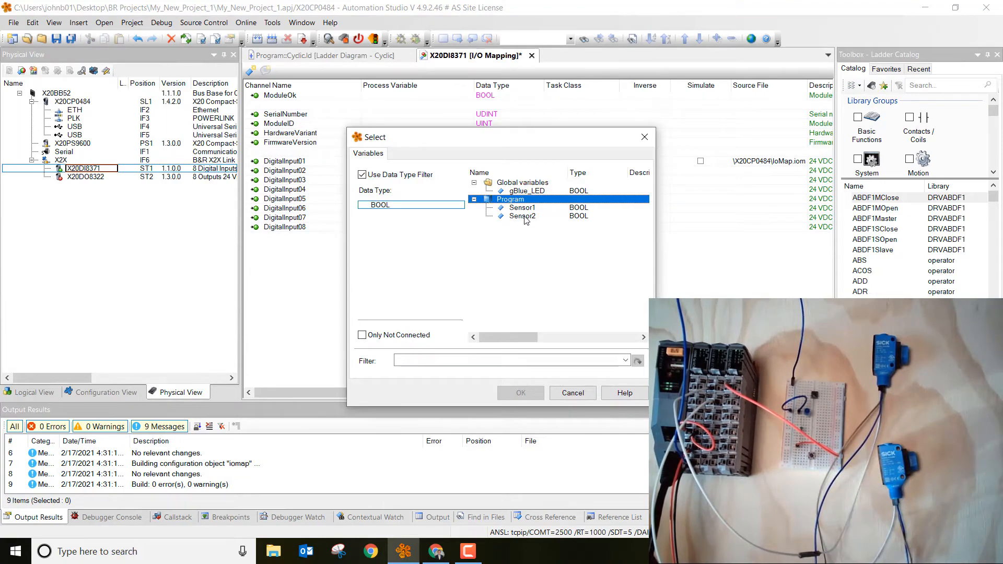
click(520, 393)
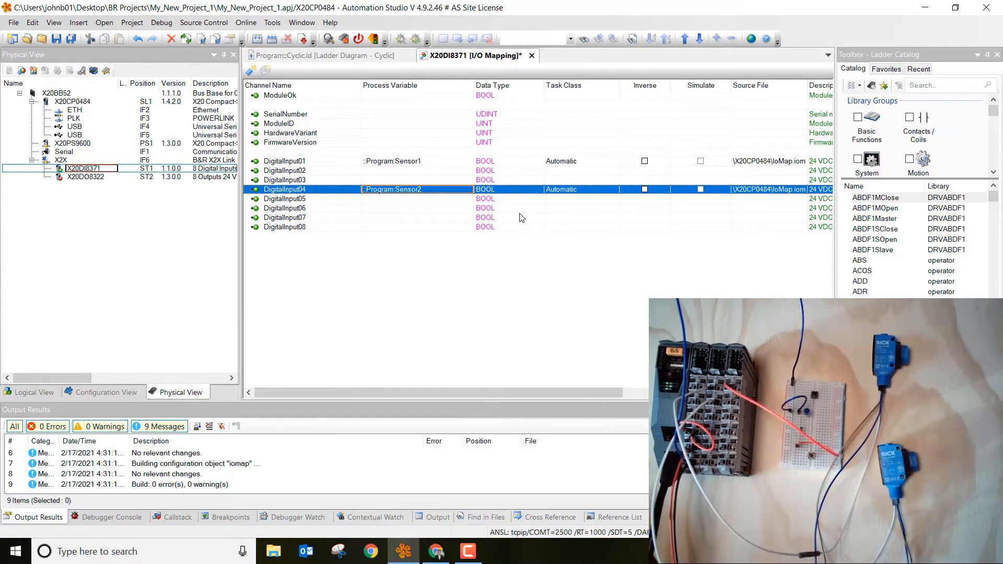
mouse_move(416, 193)
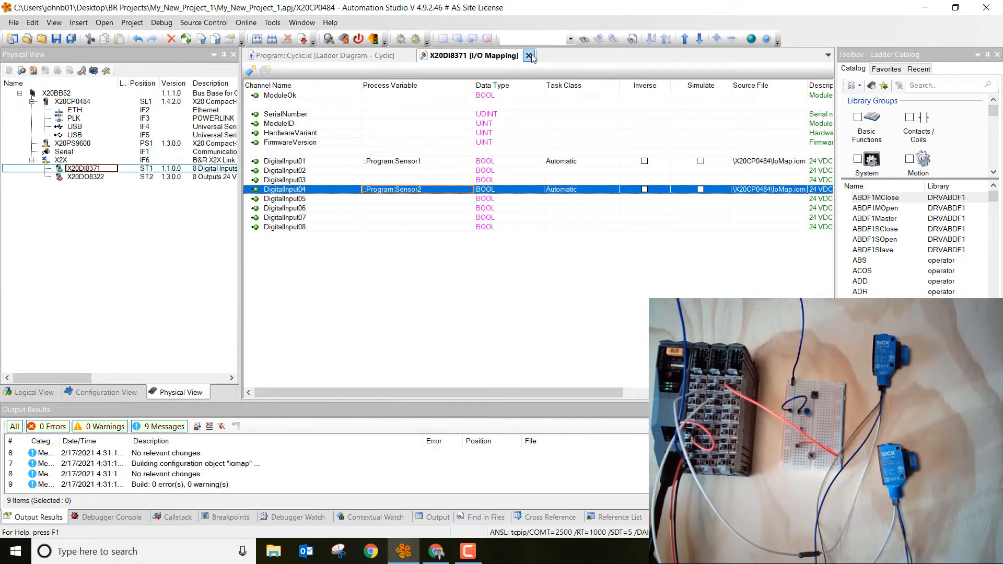
- Switch from the X20DI8371 mapping to X20DO8322 and map DigitalOutput01 to gBlue_LED
click(530, 56)
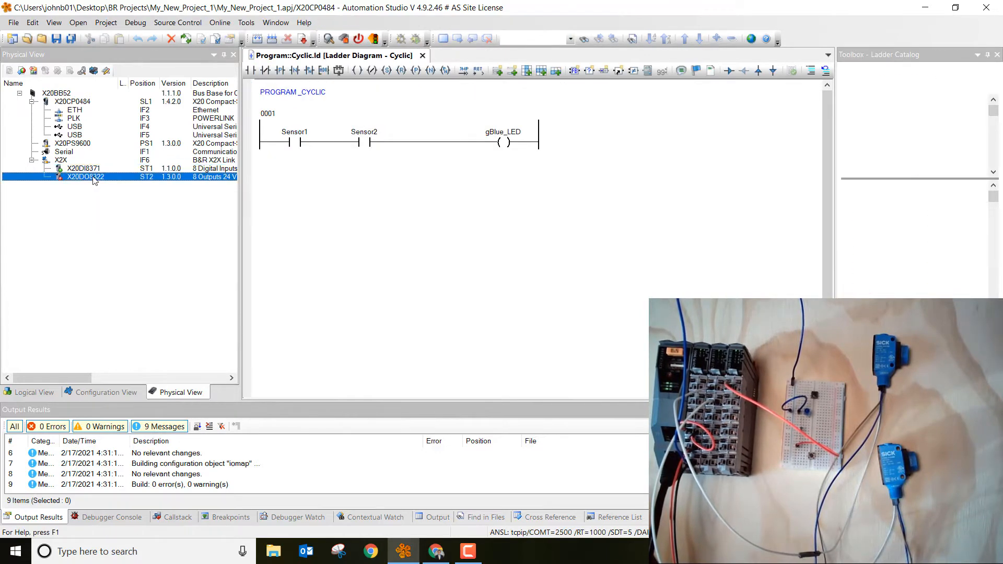
double_click(83, 177)
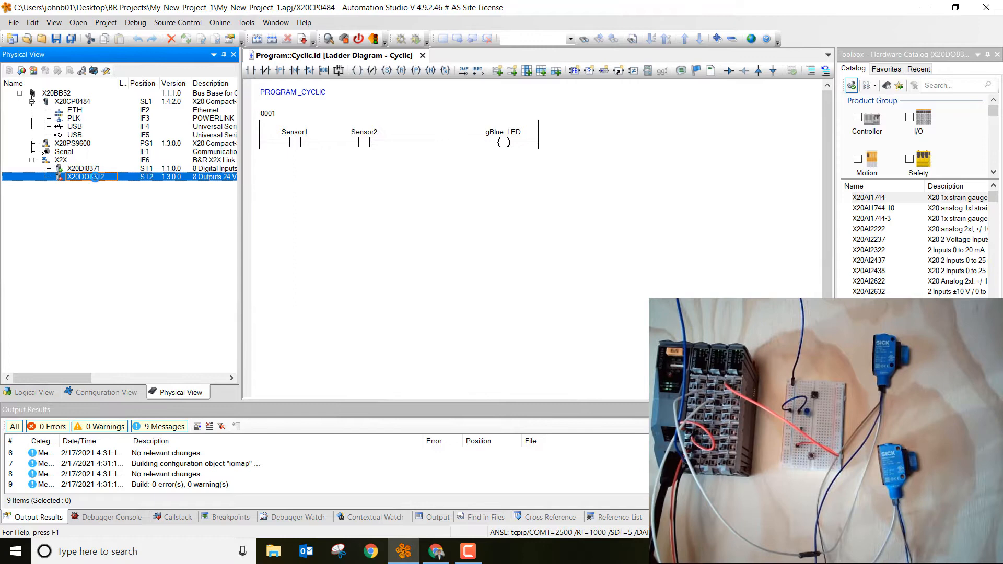
double_click(85, 176)
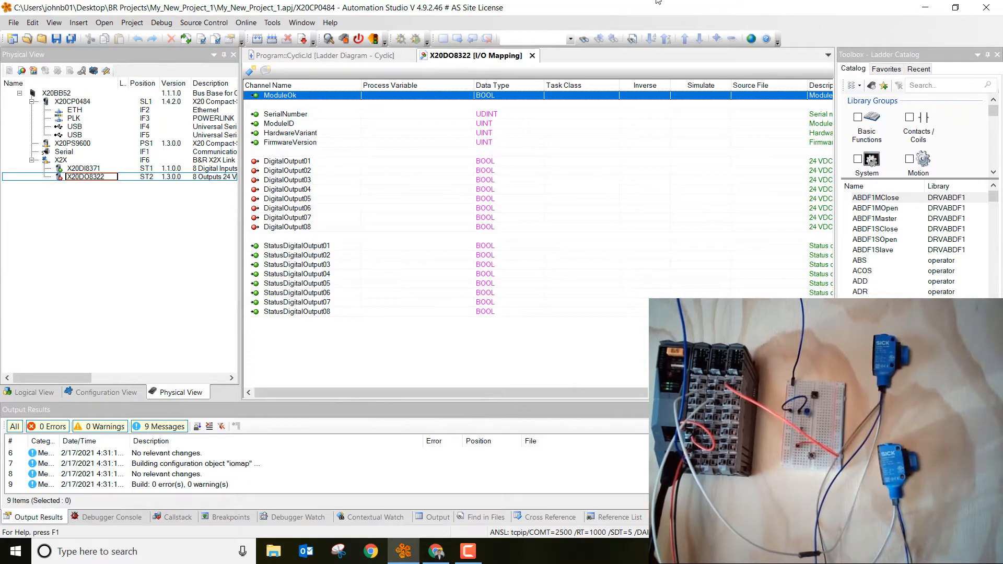
click(287, 161)
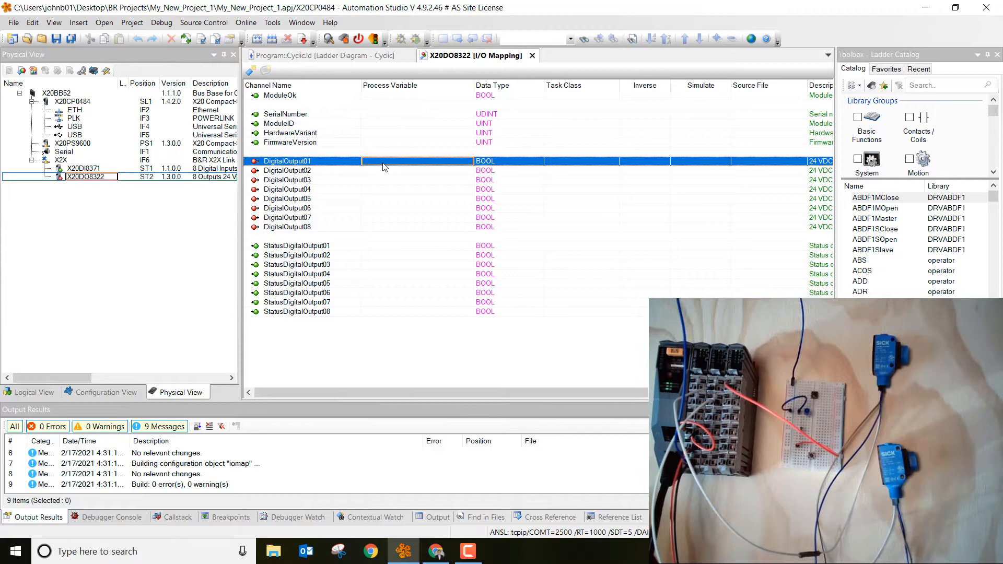
click(416, 160)
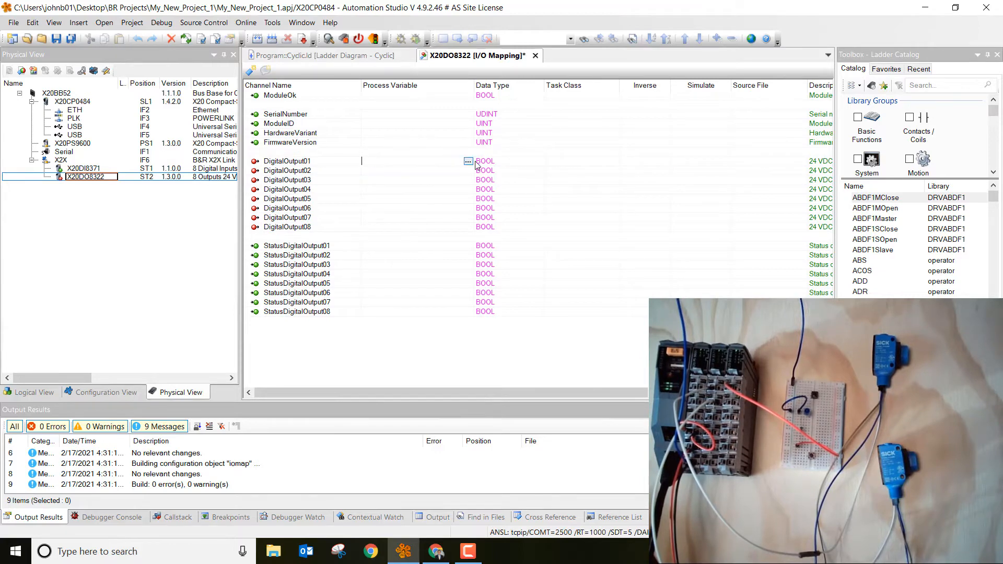
click(468, 160)
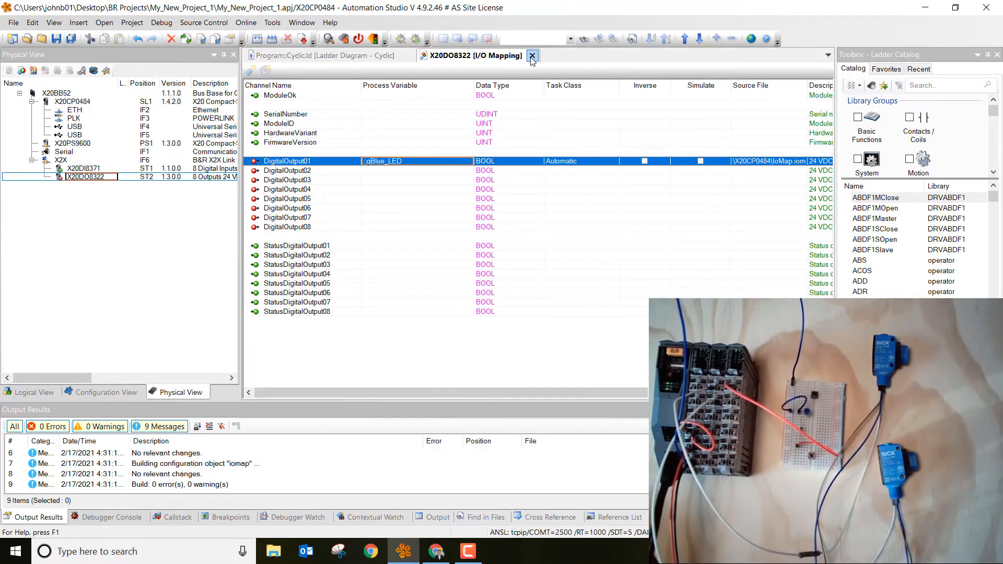
- Close the X20DO8322 mapping, transfer the project to the PLC, and dismiss the summary
click(532, 56)
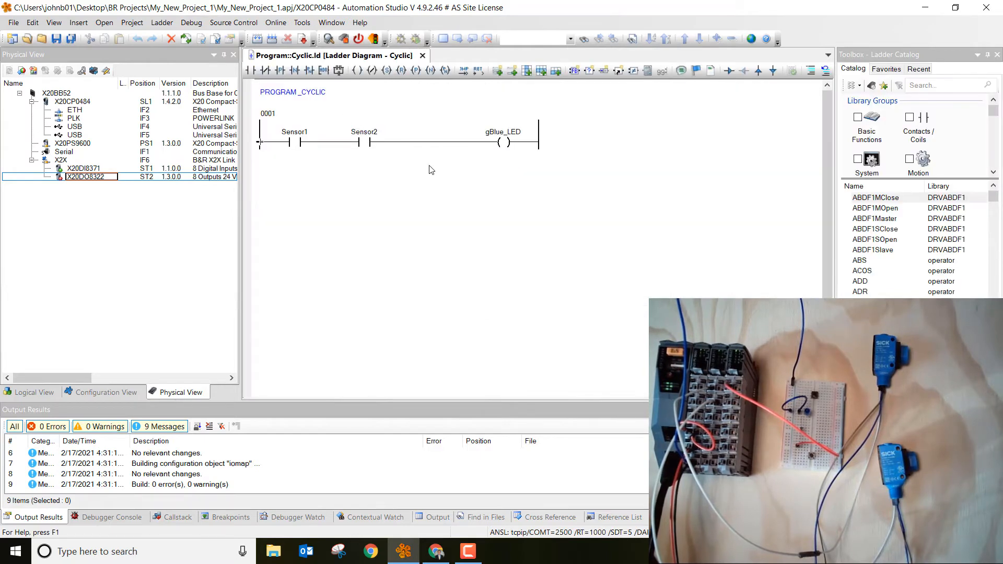
click(301, 39)
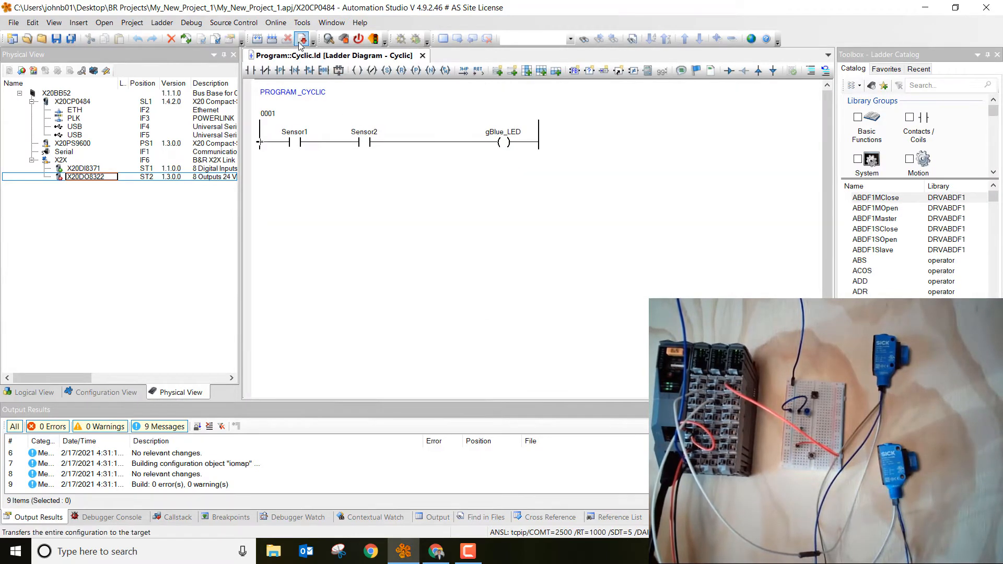
mouse_move(301, 39)
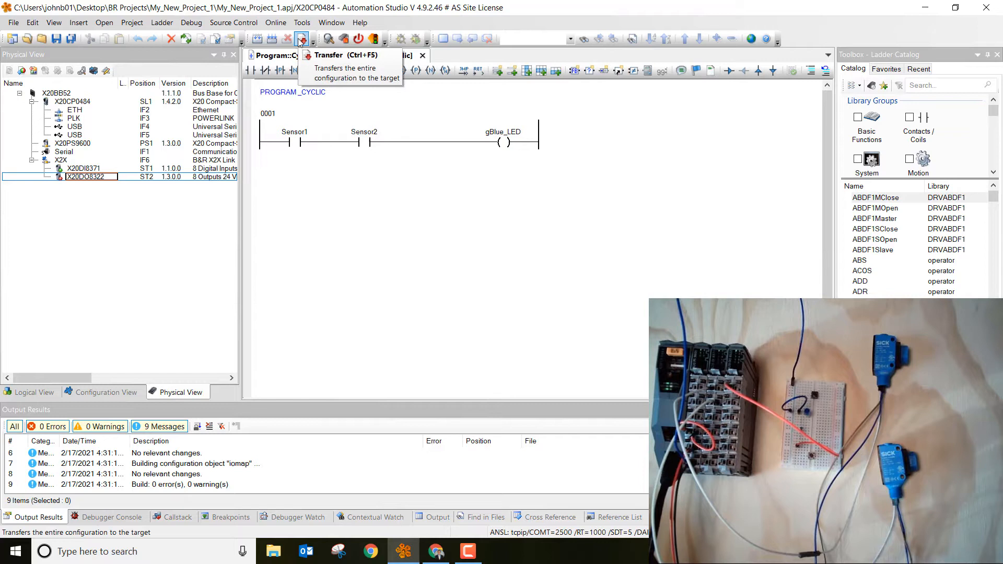
click(301, 39)
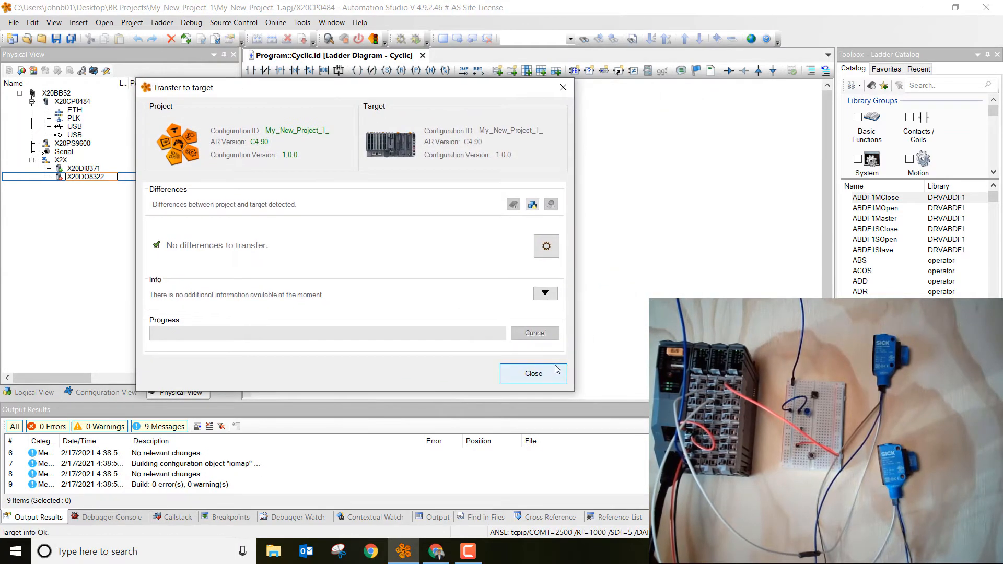
click(533, 374)
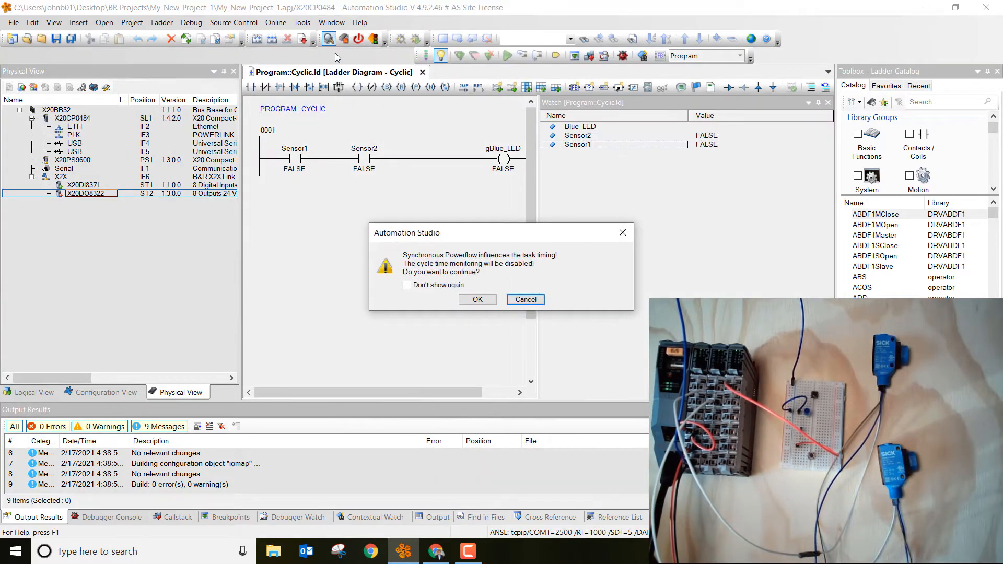
- Accept the Synchronous Powerflow warning to show live power flow on the rung
click(476, 299)
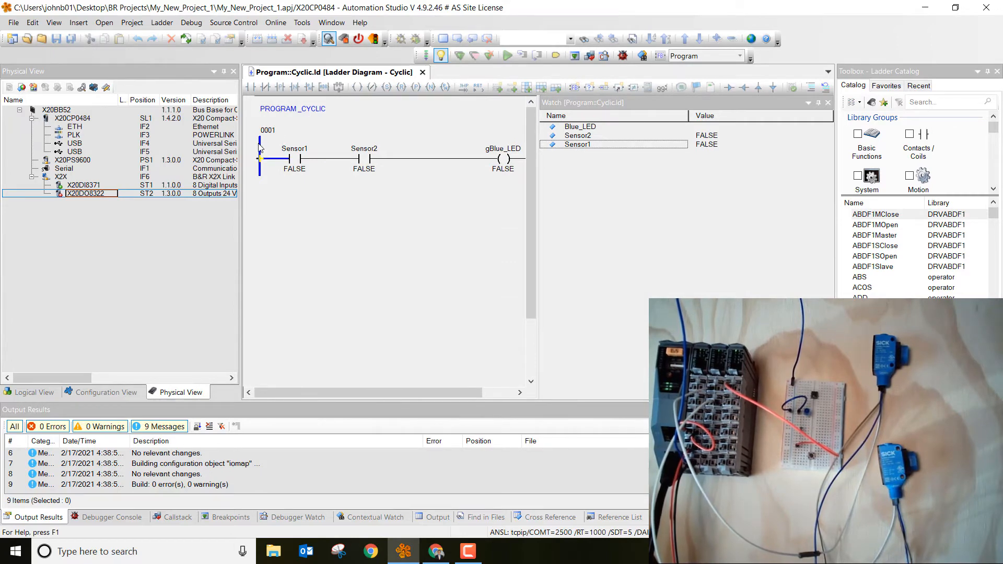
mouse_move(295, 168)
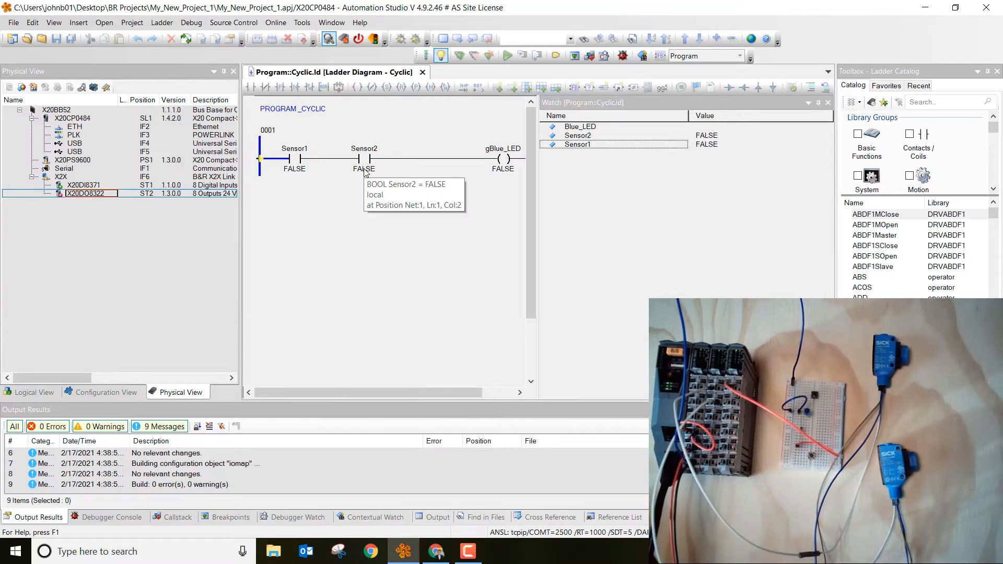
mouse_move(386, 201)
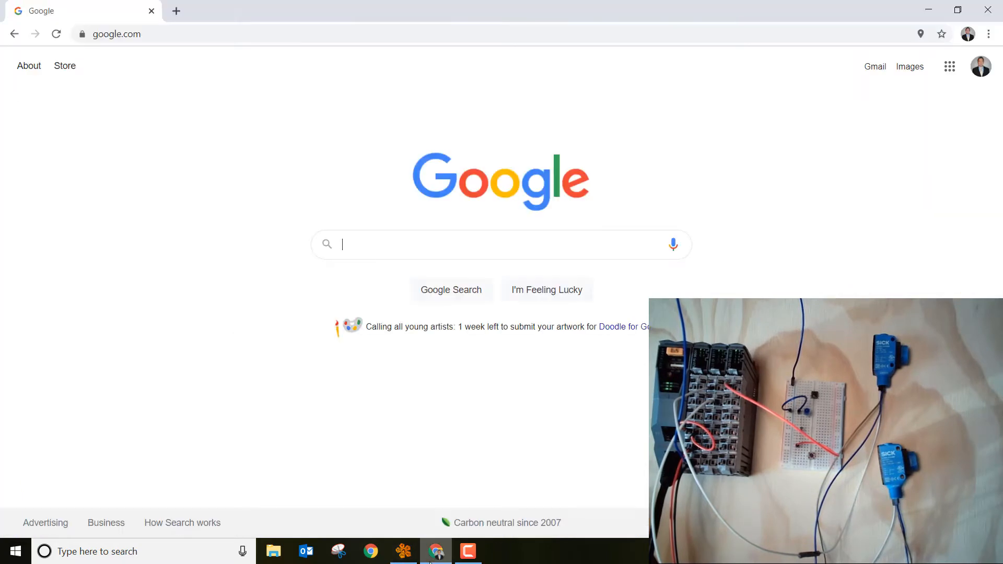
- Browse to 192.168.0.10/sdm in Chrome and open the Hardware page
click(117, 34)
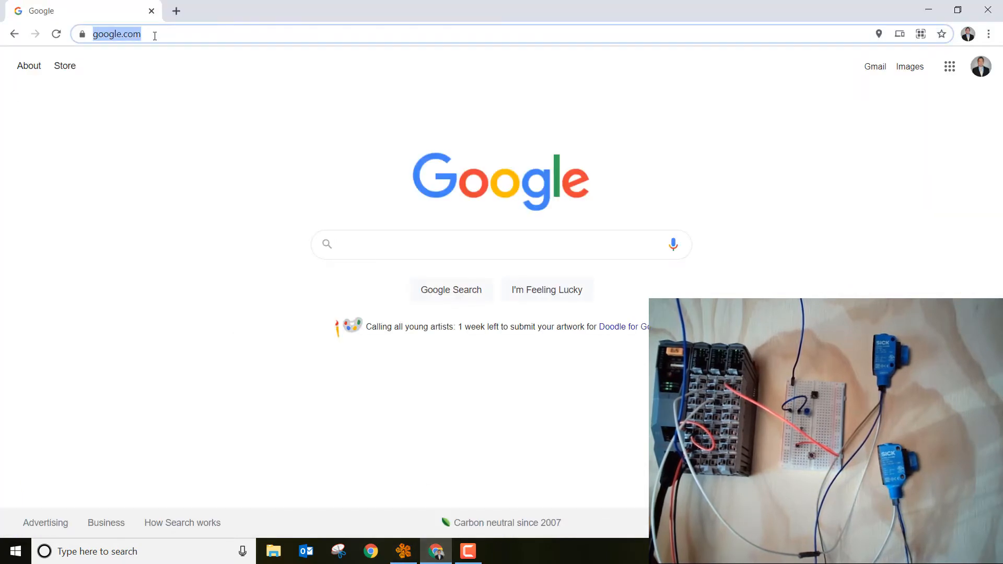
text(192.168.0.10/sdm/index.html)
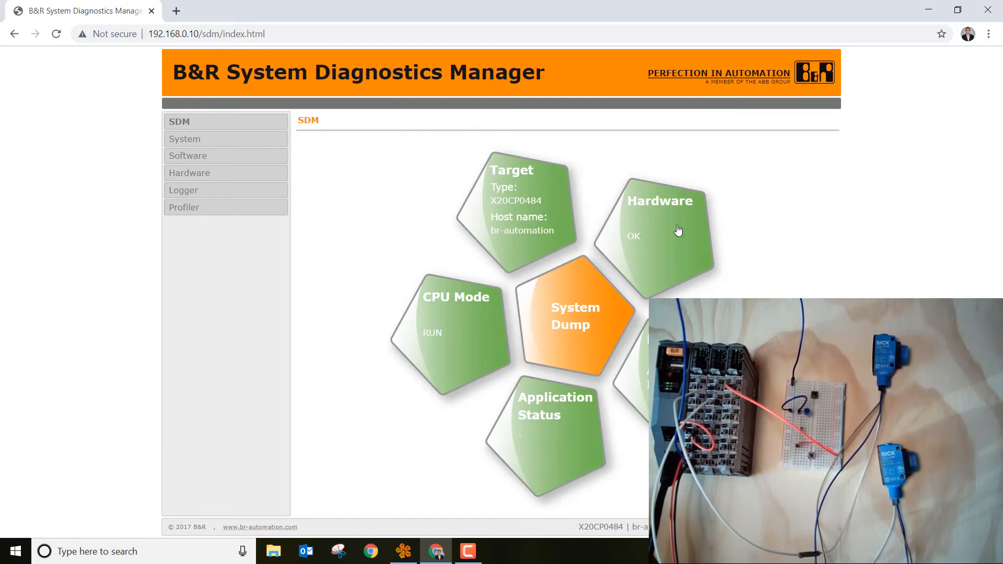
click(659, 217)
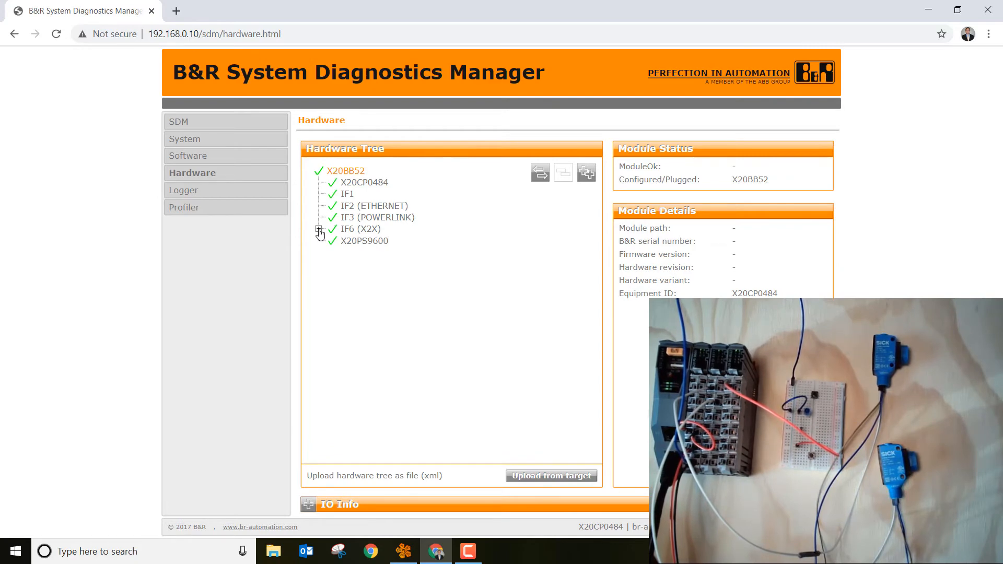
- Under IF6 (X2X), view IO Info for X20DI8371, then select X20DO8322
click(319, 229)
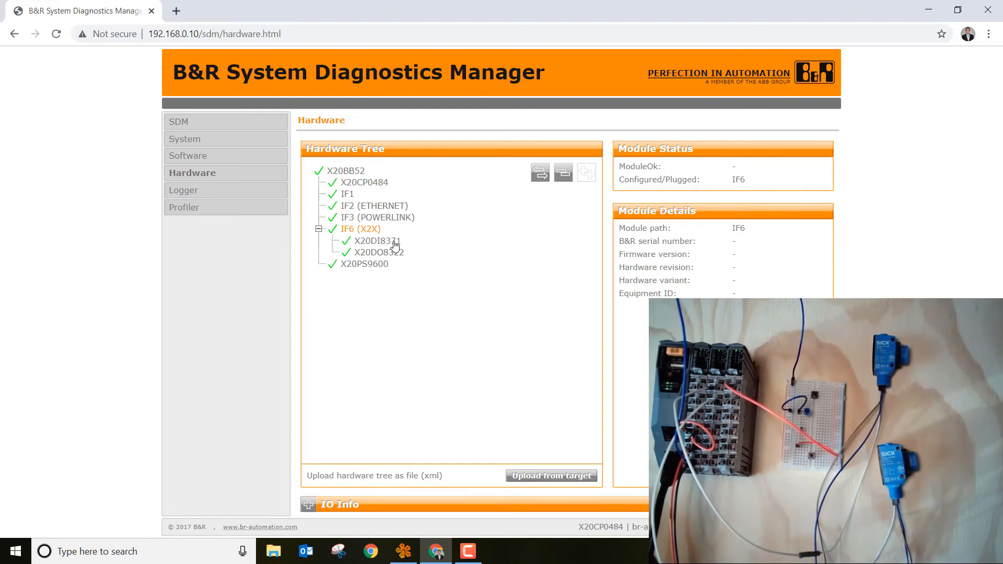
click(375, 240)
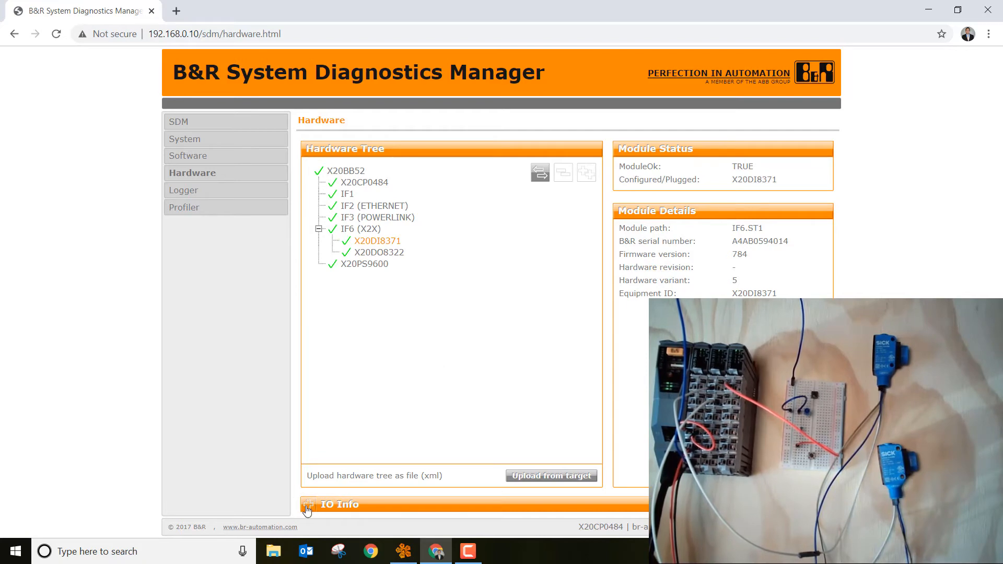
click(308, 505)
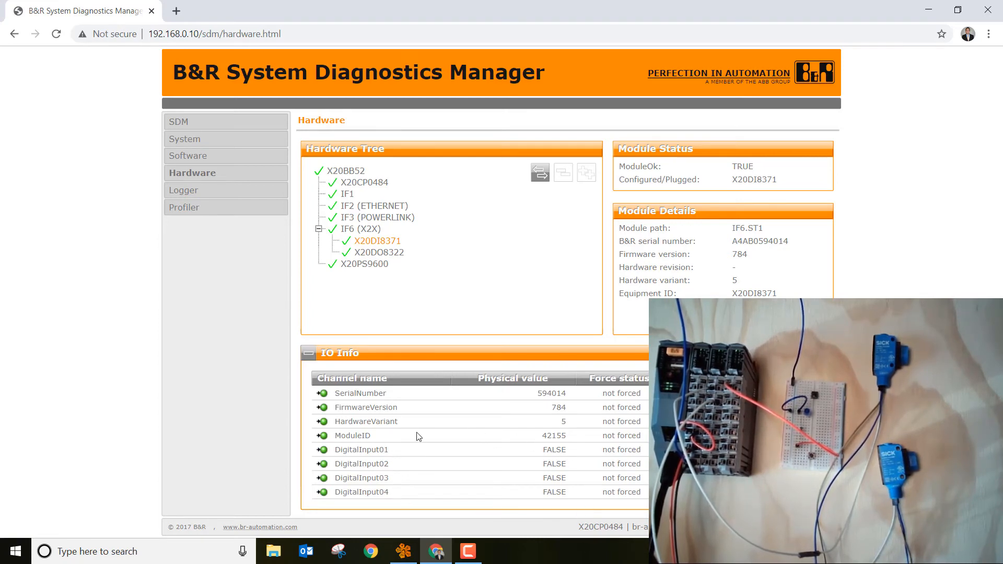
mouse_move(398, 496)
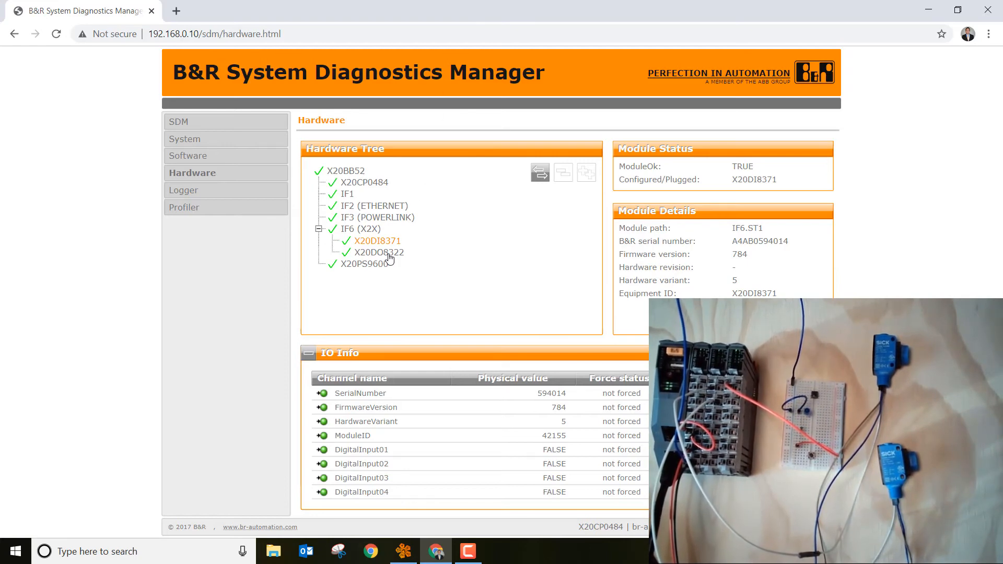
click(378, 252)
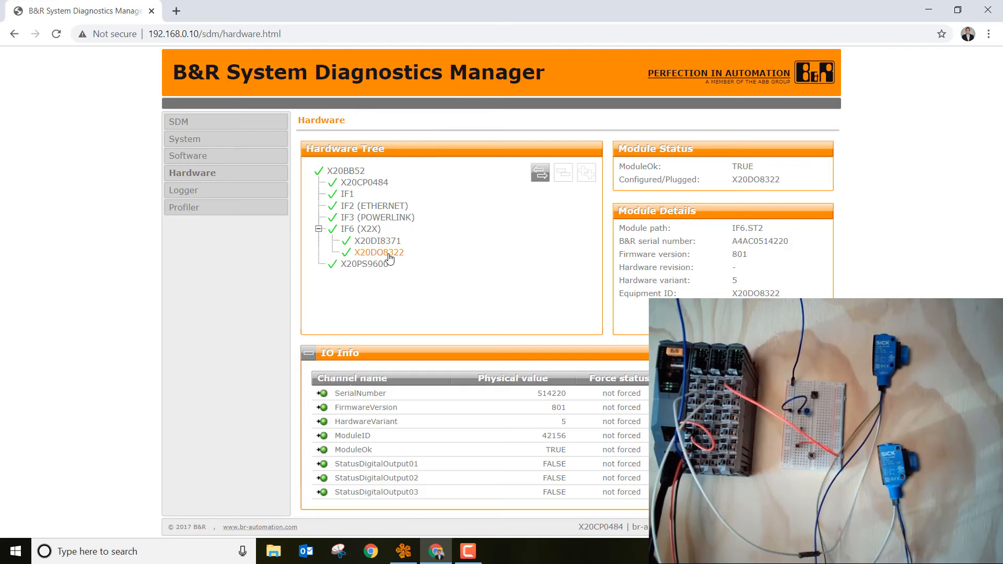